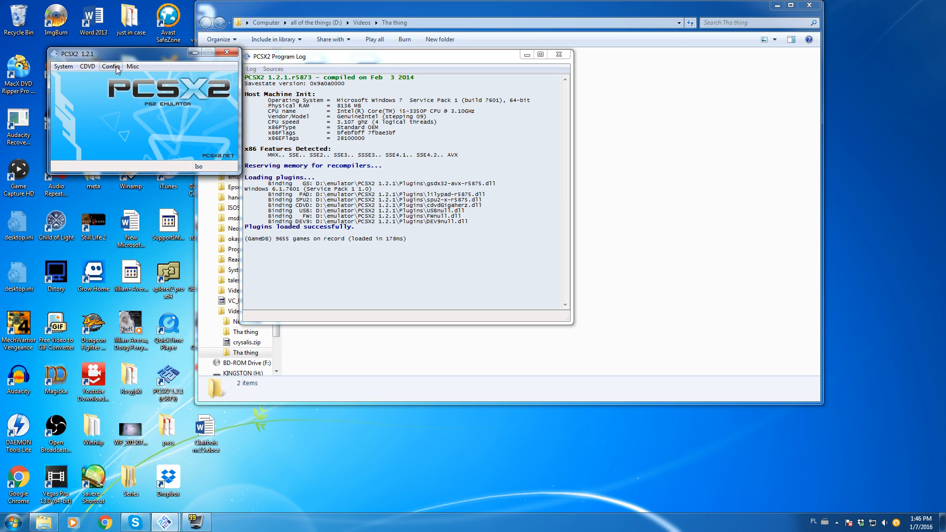
Step: Browse the Config and CDVD menus, then bring up the System boot options
left_click(111, 66)
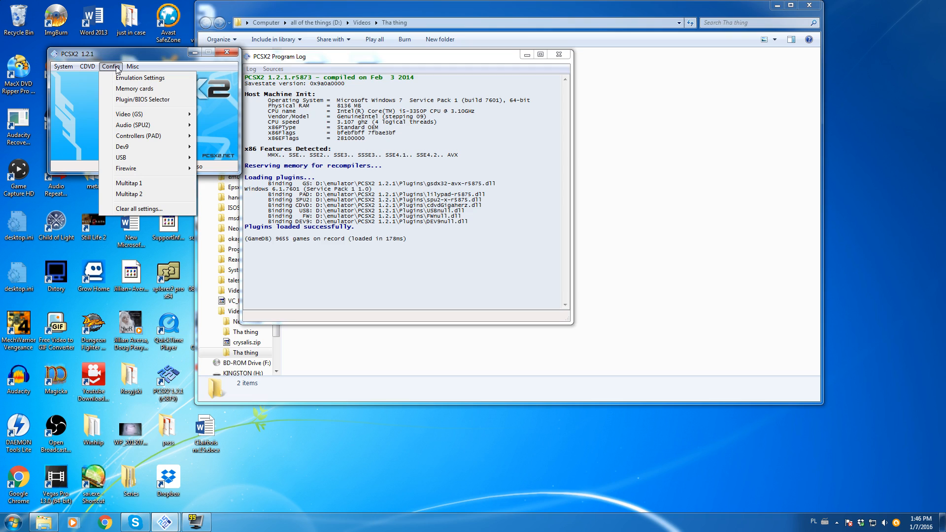
left_click(87, 67)
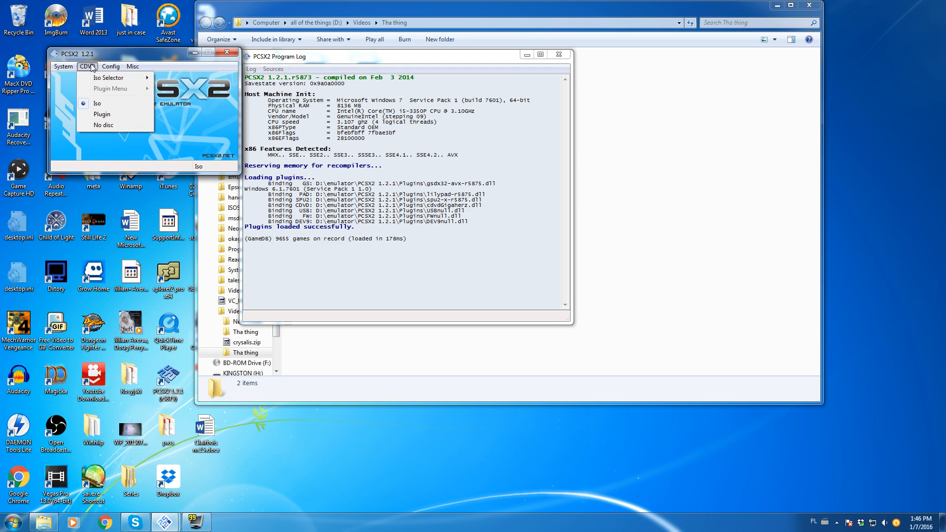
left_click(63, 66)
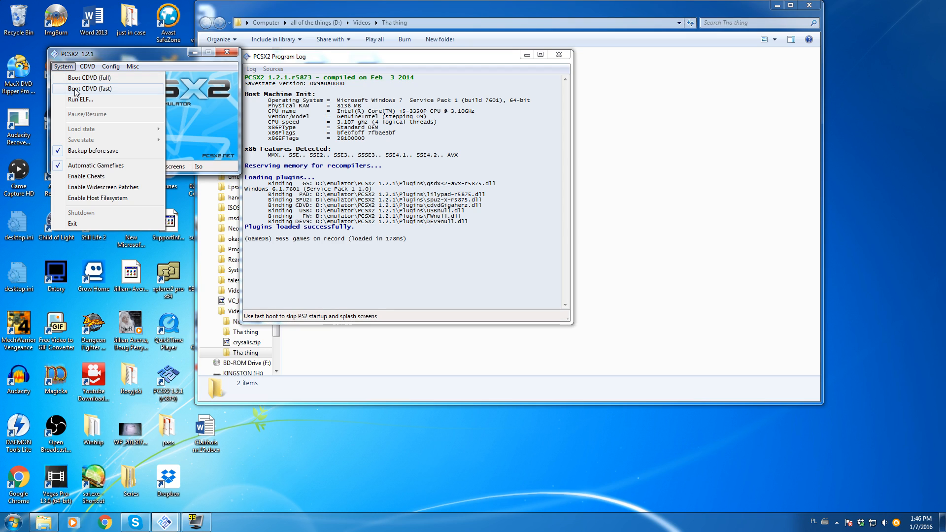
Step: Boot CDVD (fast), confirm the GSdx settings, then choose Reboot CDVD (fast)
left_click(88, 89)
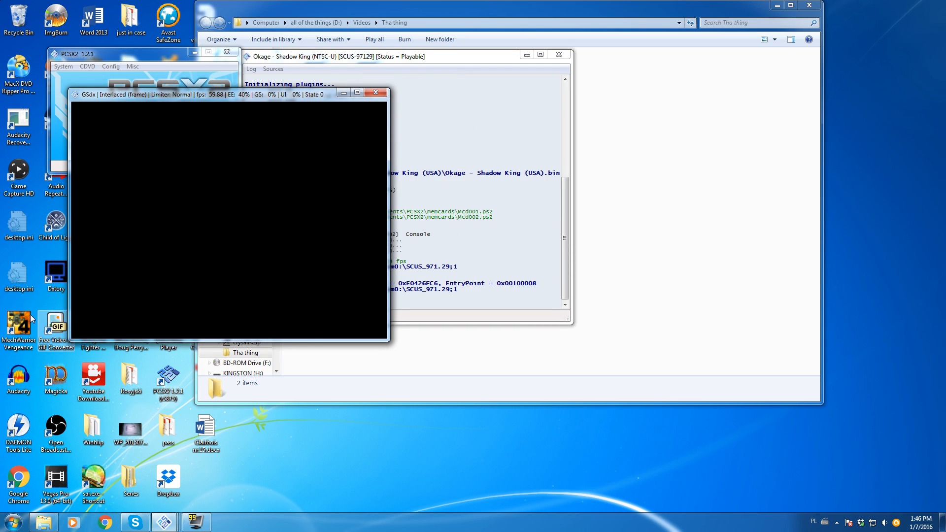
mouse_move(93, 278)
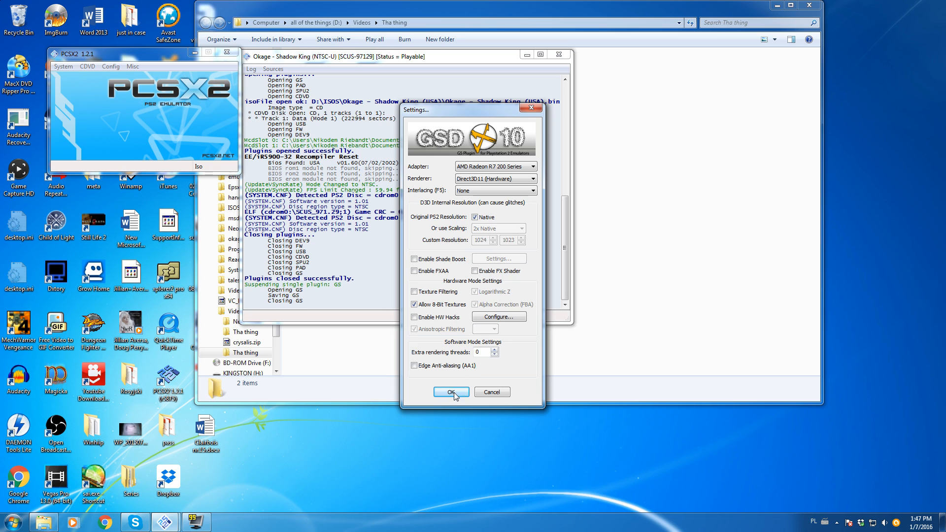
left_click(450, 392)
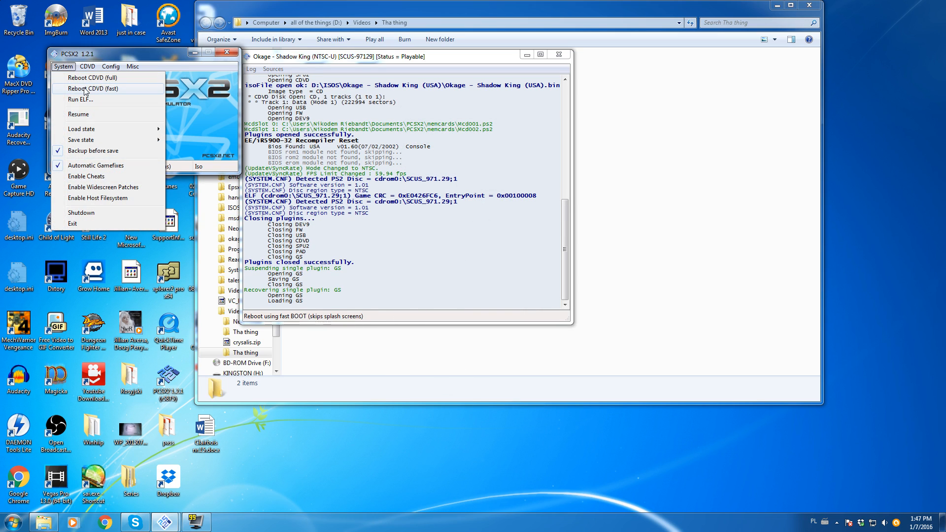
left_click(91, 89)
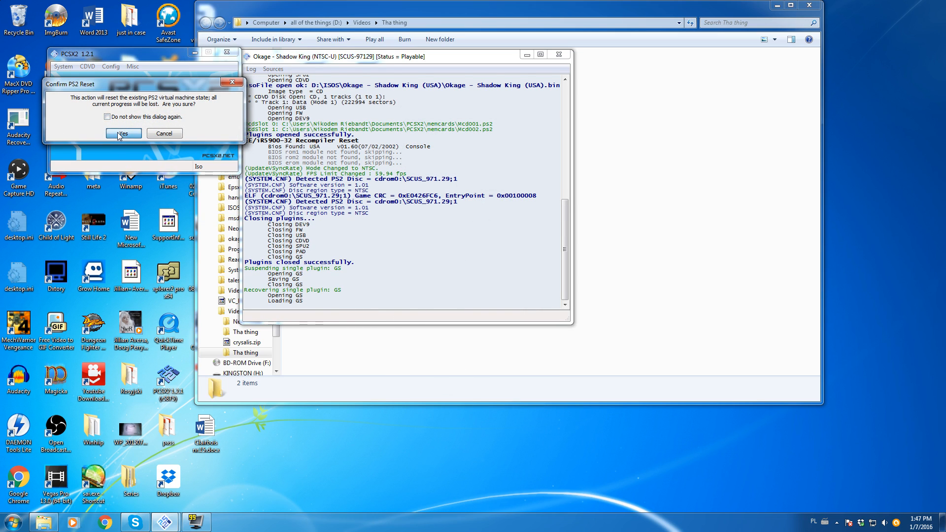
Step: Confirm the PS2 reset so Okage restarts to its title menu
left_click(124, 134)
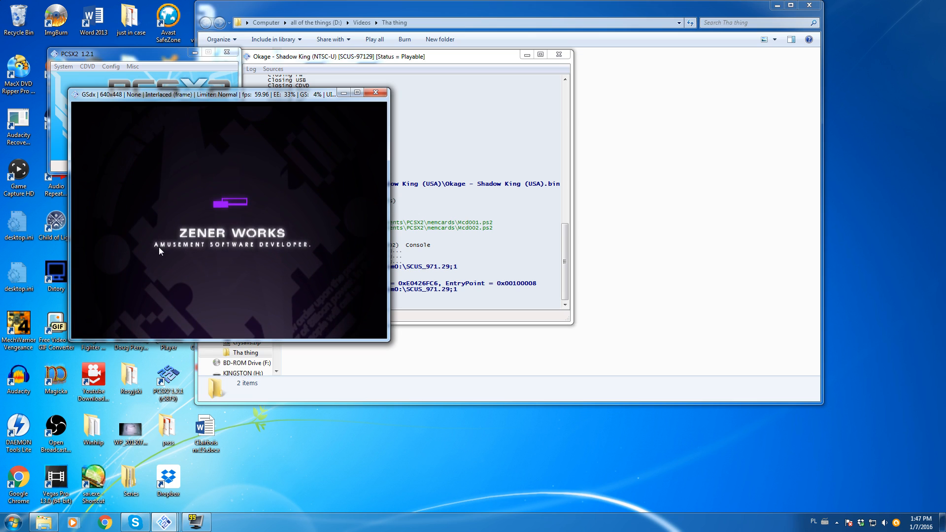
mouse_move(257, 292)
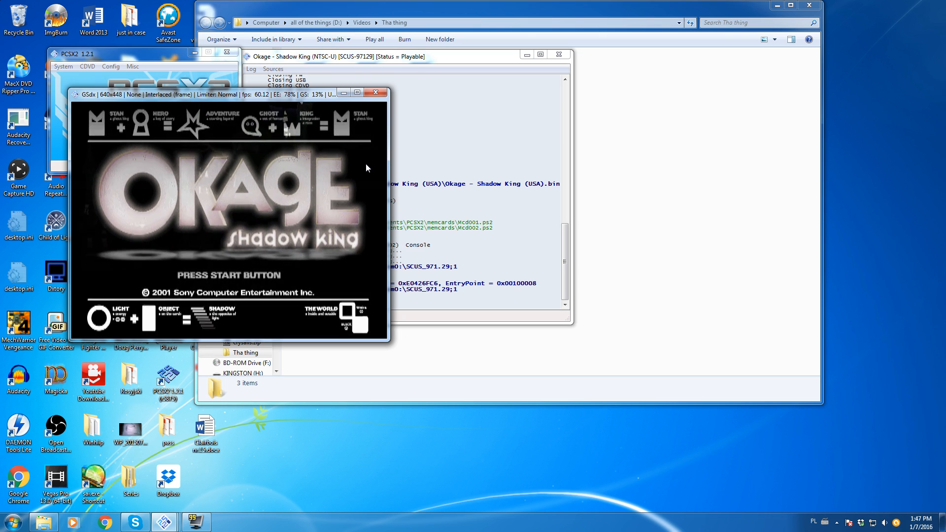
mouse_move(290, 164)
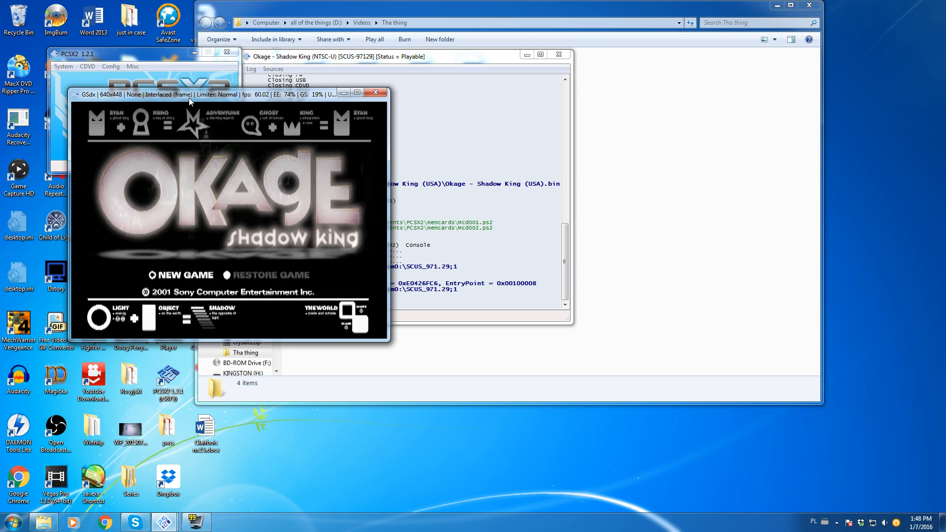
mouse_move(111, 72)
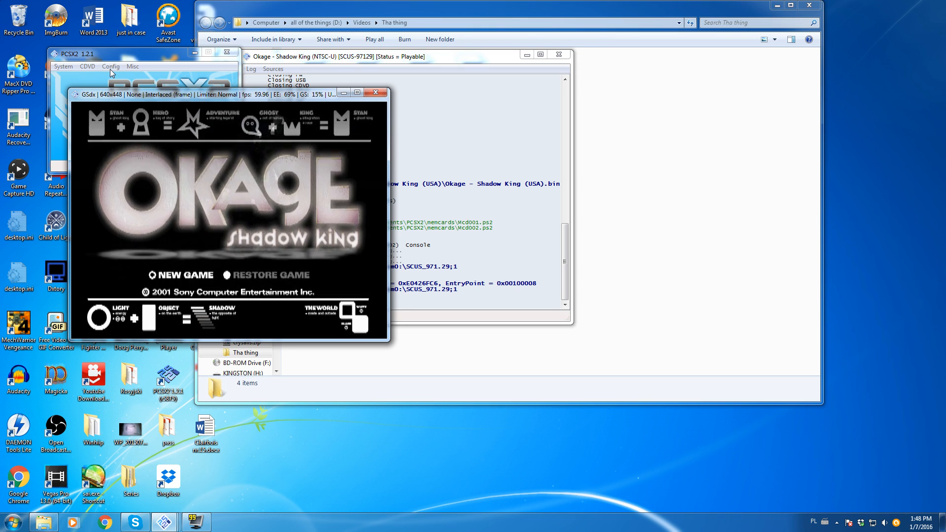
Step: Keep Direct3D11 (Hardware) with Bob tff interlacing at Native resolution, apply, then reopen graphics settings
left_click(110, 66)
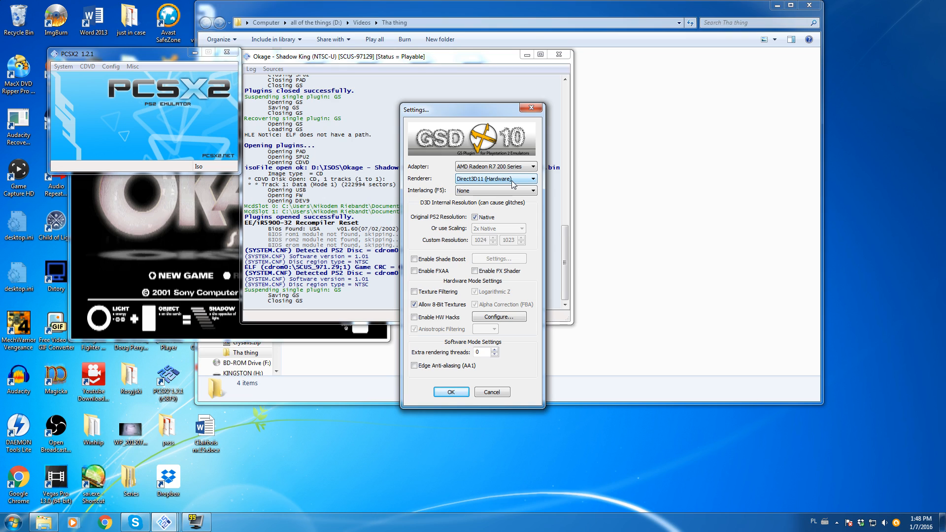
left_click(531, 179)
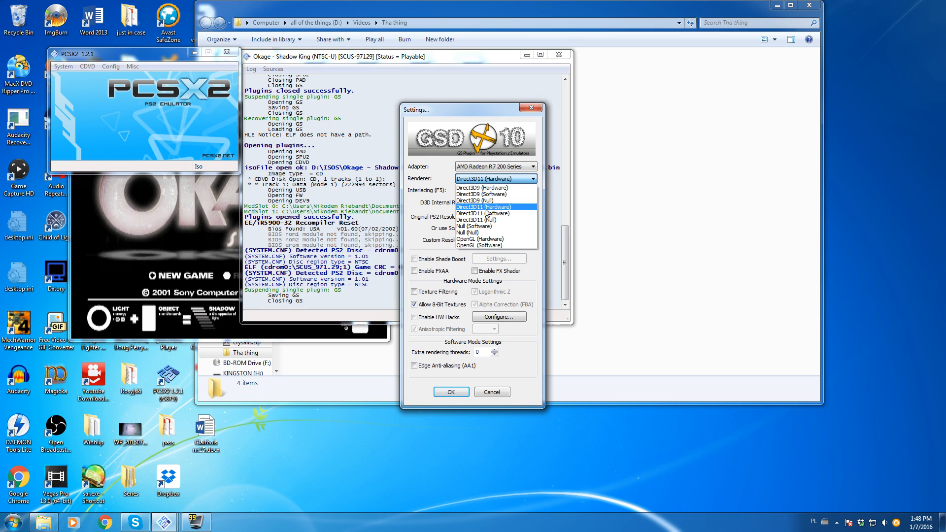
left_click(483, 206)
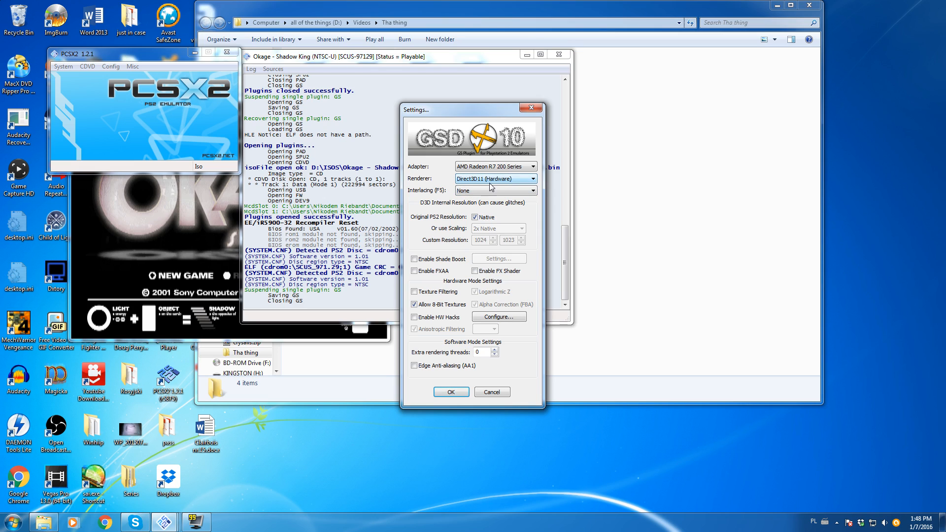
mouse_move(494, 196)
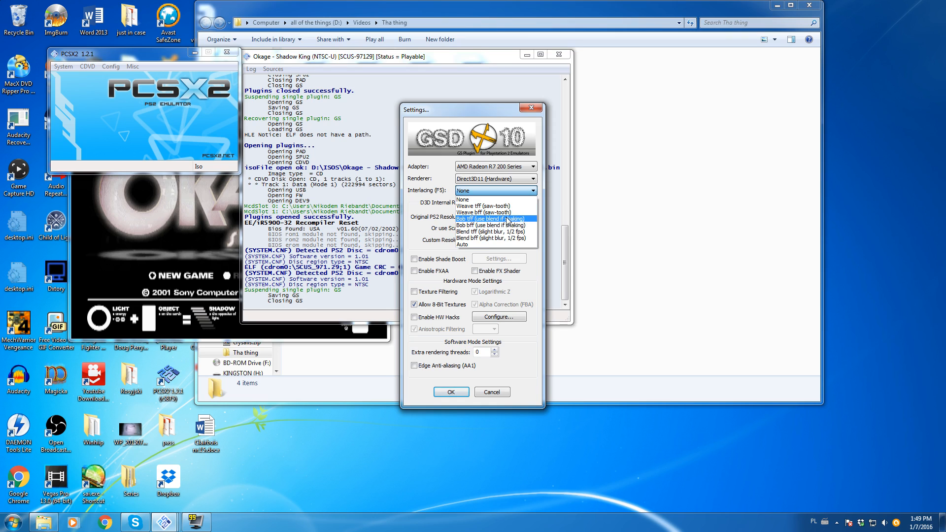
mouse_move(490, 224)
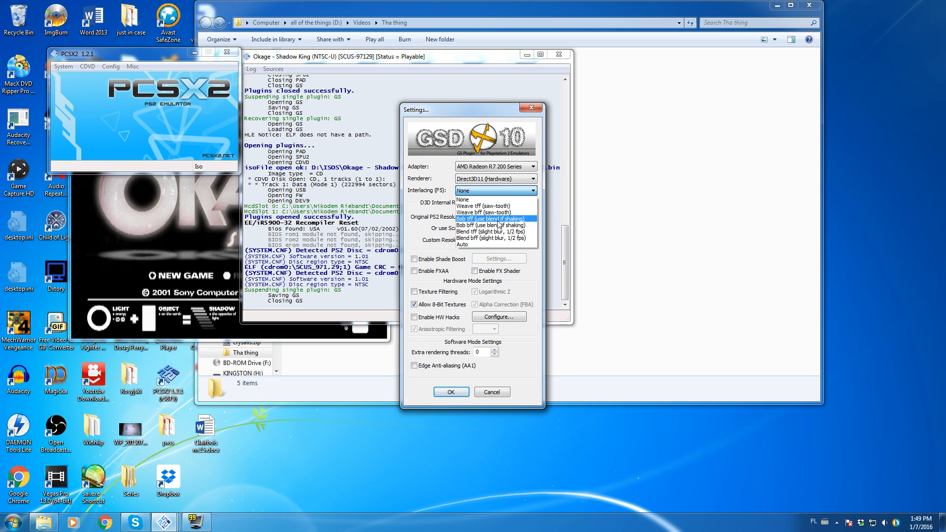
left_click(495, 219)
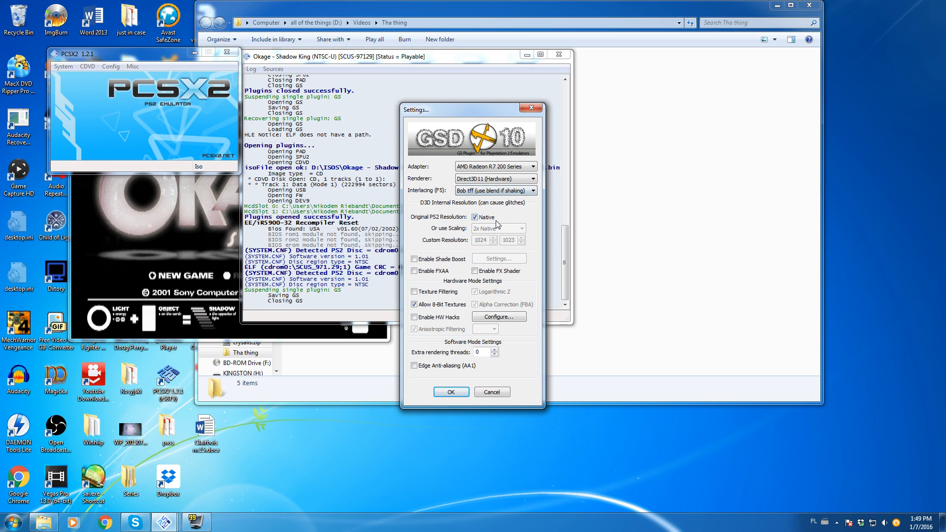
mouse_move(411, 208)
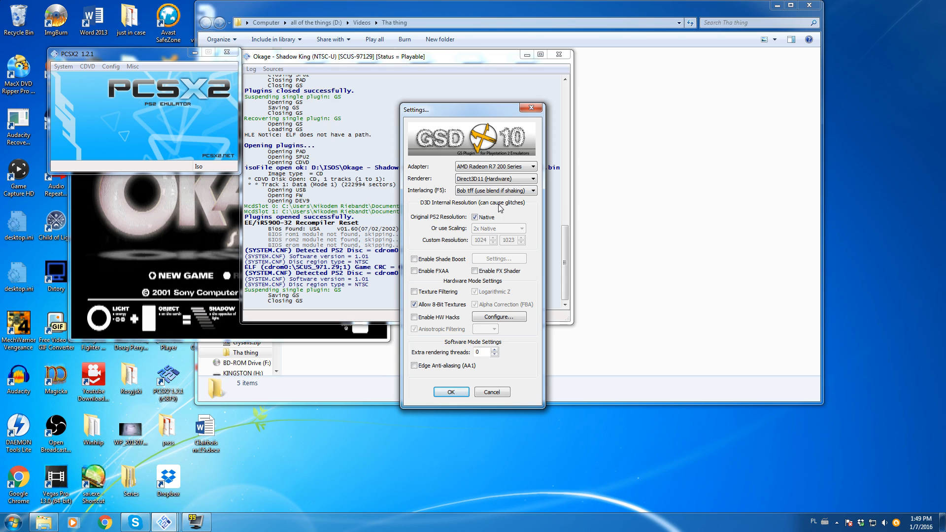
mouse_move(431, 197)
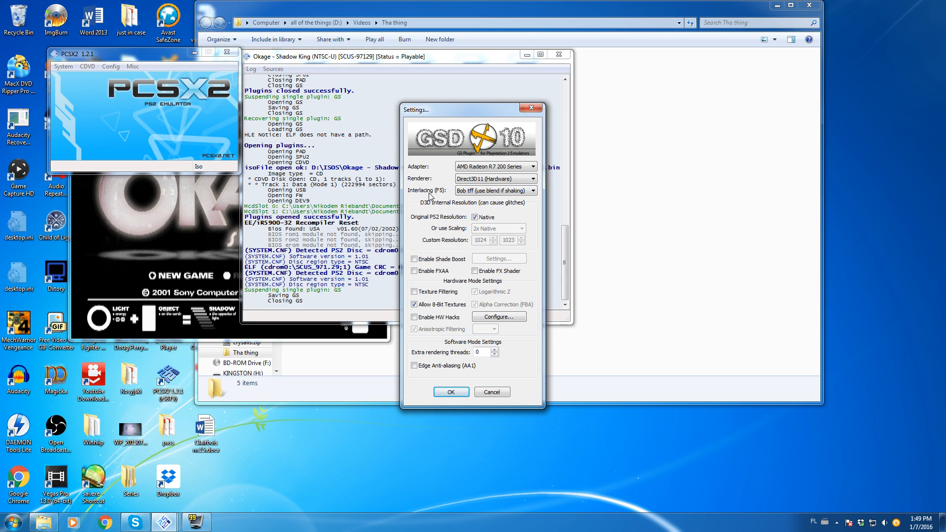
left_click(450, 391)
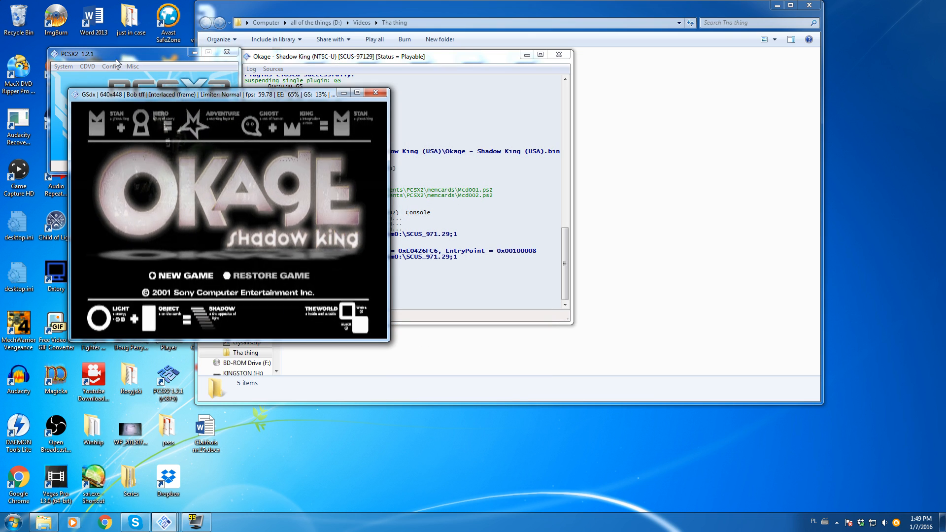
left_click(110, 66)
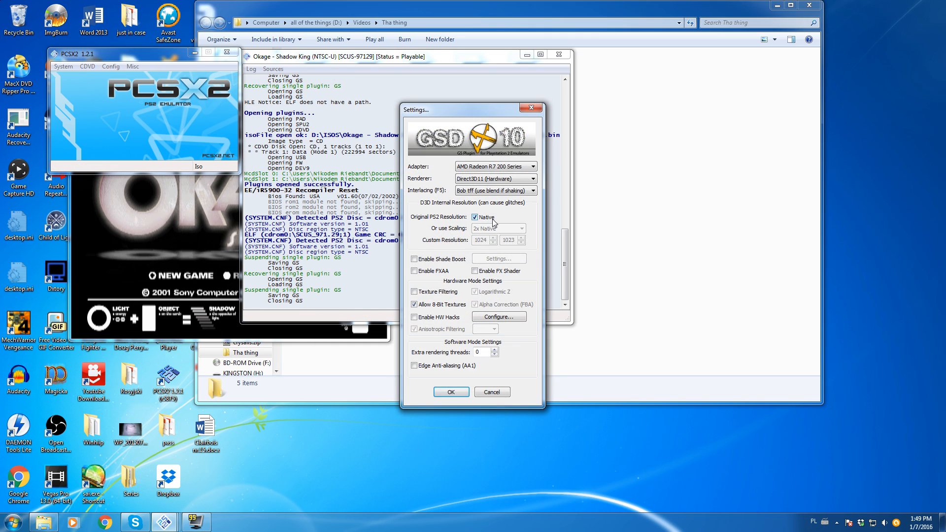
Step: Untick Native to render at 2x Native scaling and resume the game
left_click(475, 217)
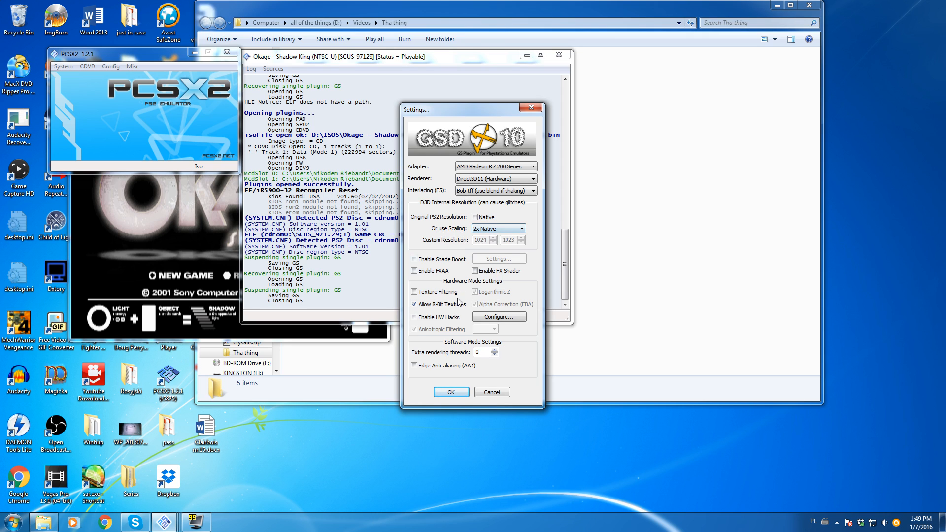
left_click(450, 391)
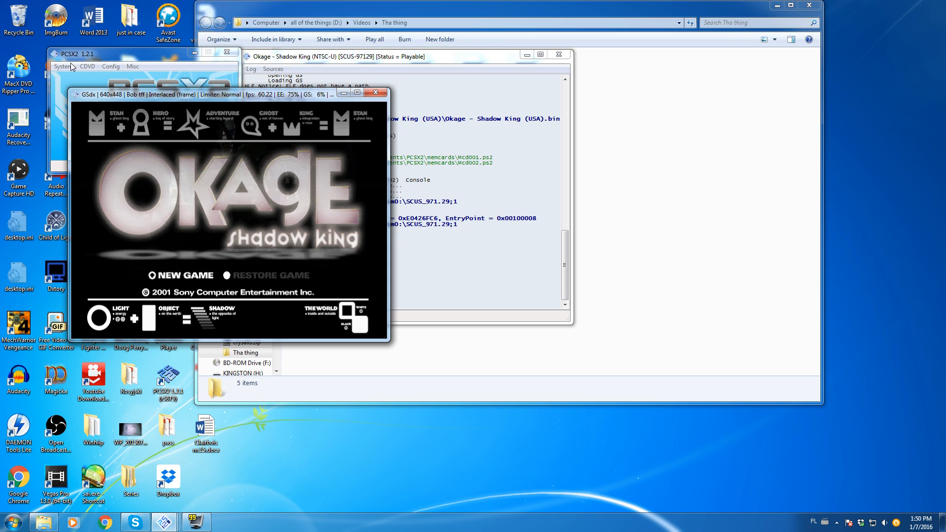
Step: Load the save state from slot 0 to reach the father's workplace scene
left_click(63, 66)
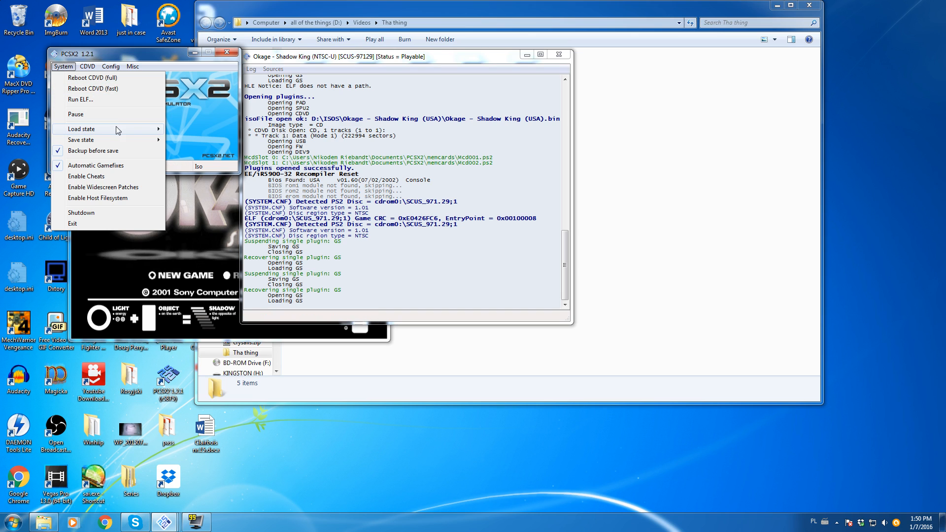
left_click(80, 128)
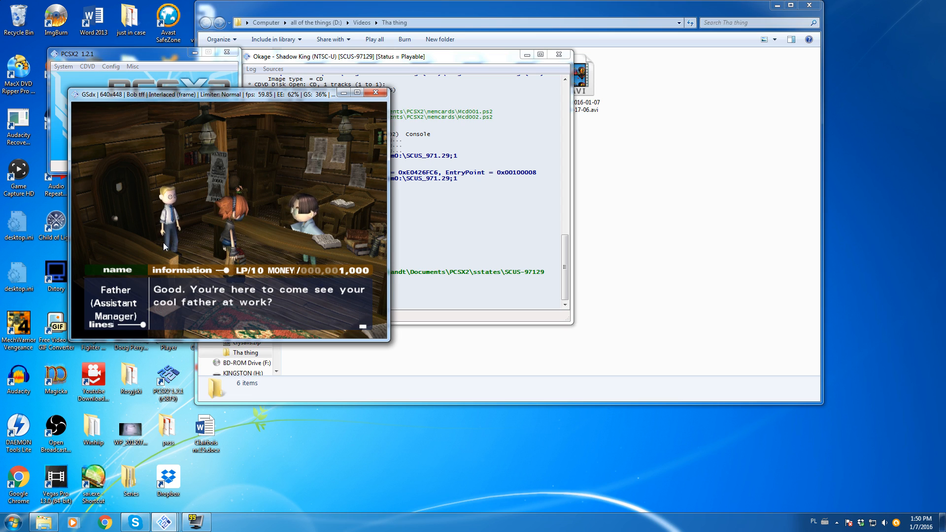
mouse_move(253, 116)
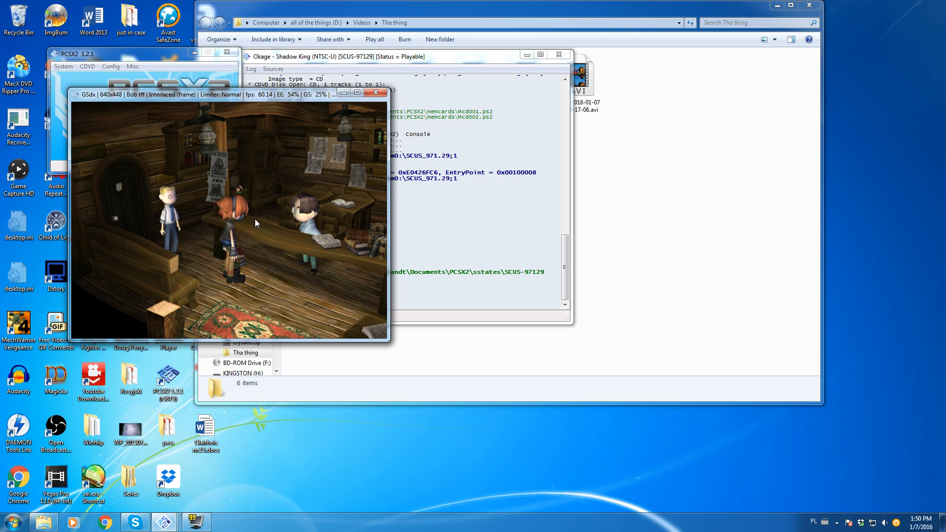
mouse_move(242, 304)
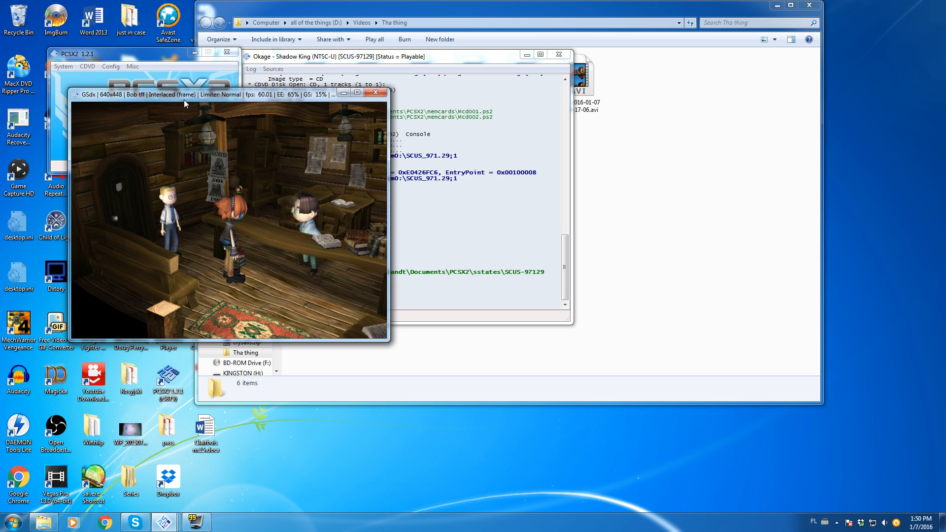
mouse_move(289, 307)
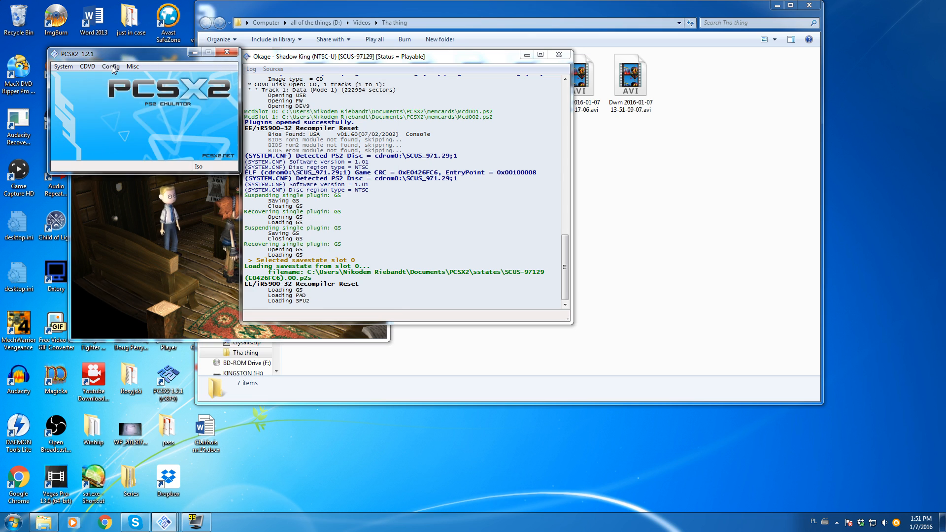
Step: Set interlacing to Blend tff (slight blur, 1/2 fps) in the GSdx settings
left_click(111, 66)
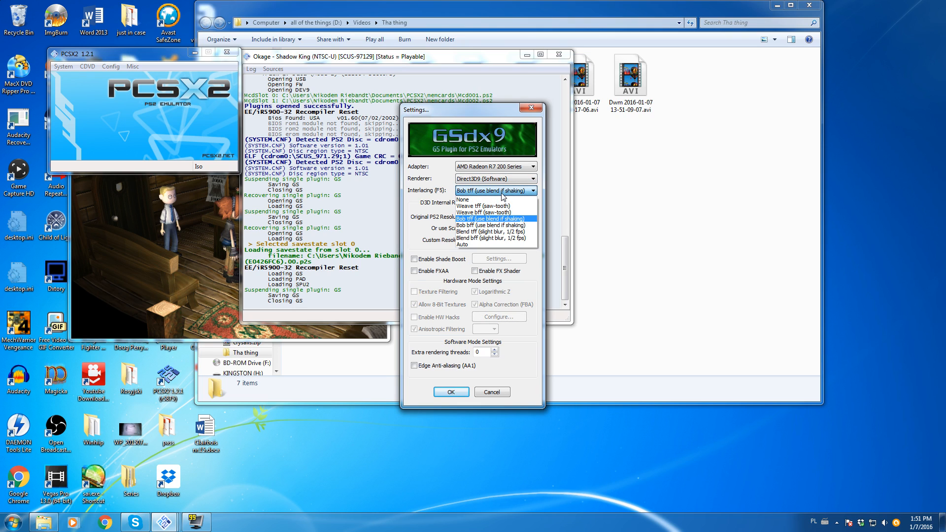
mouse_move(486, 222)
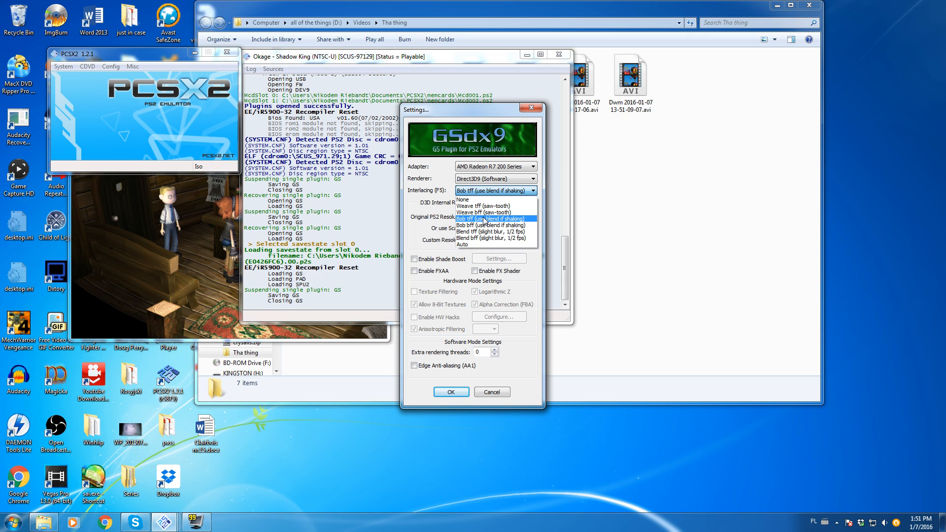
mouse_move(494, 232)
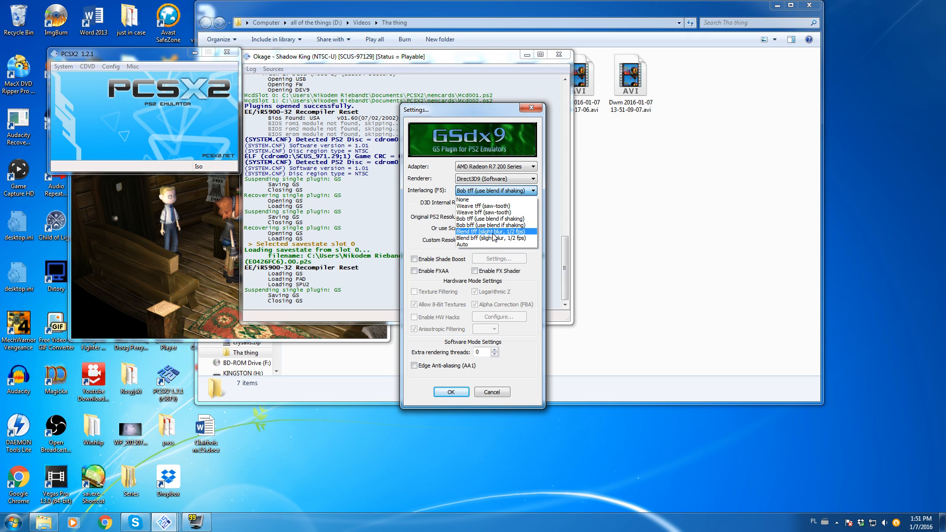
left_click(451, 391)
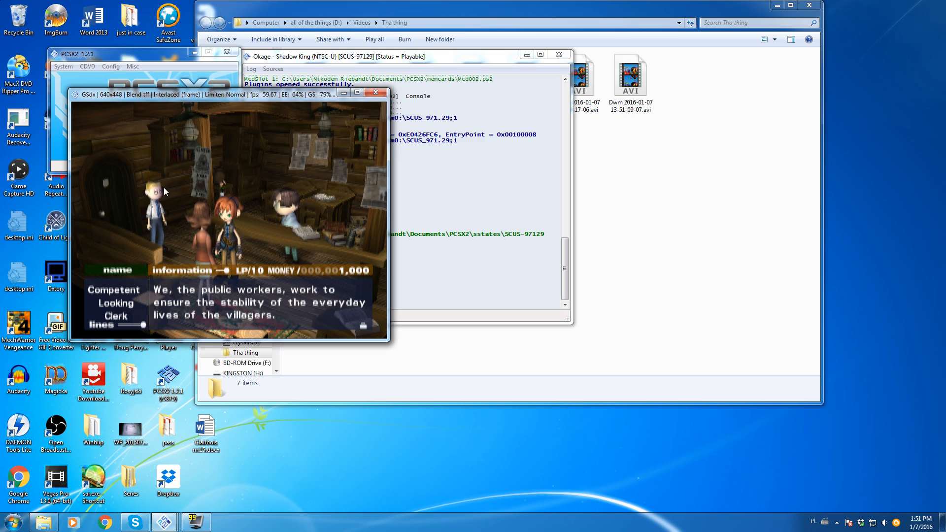
mouse_move(171, 205)
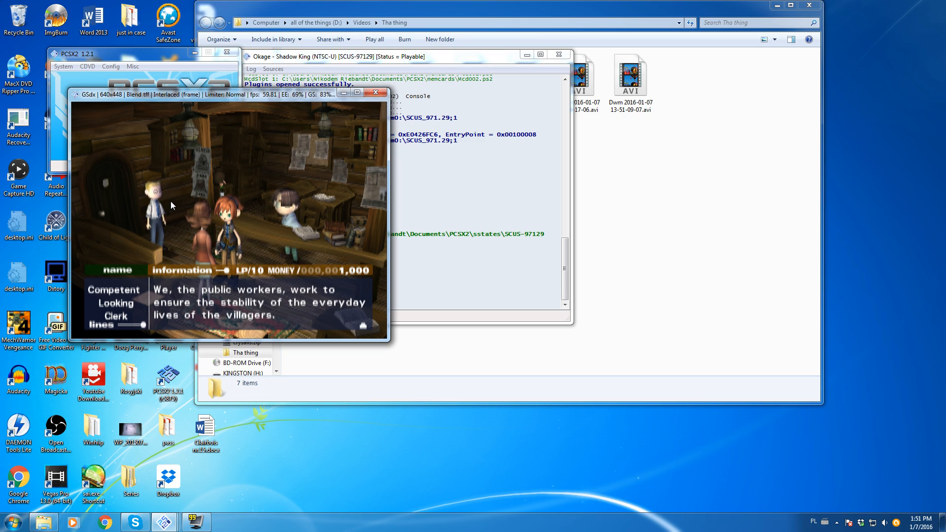